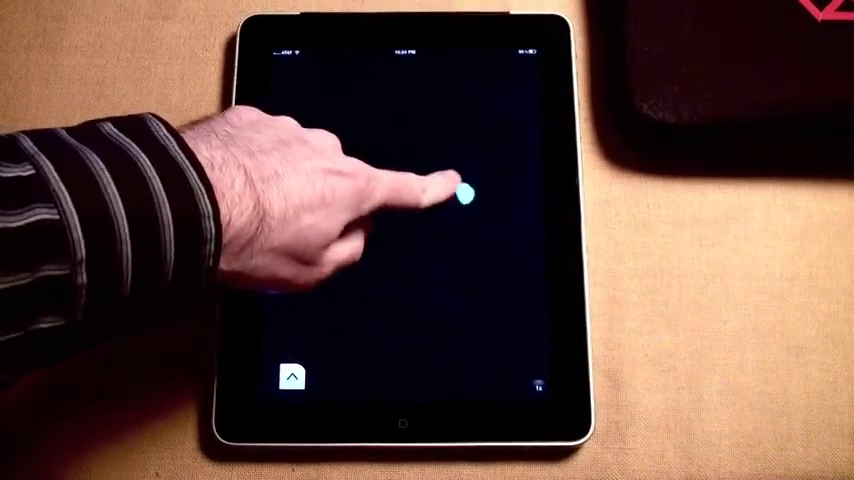
pyautogui.click(464, 192)
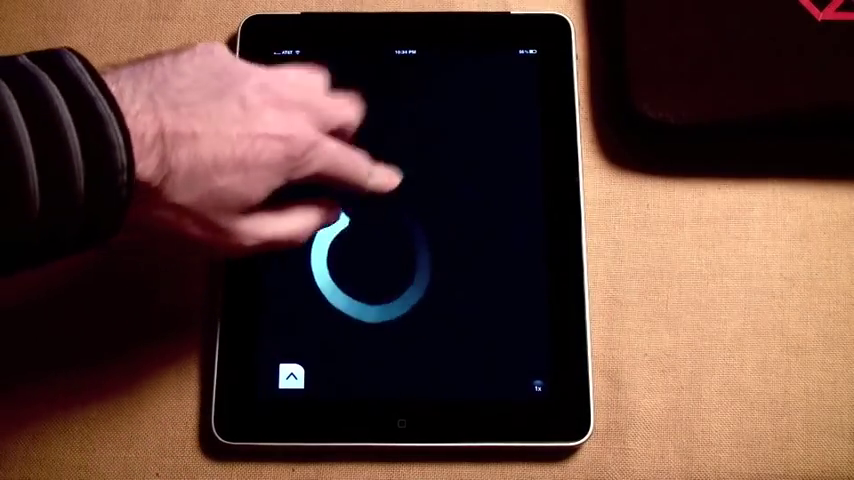